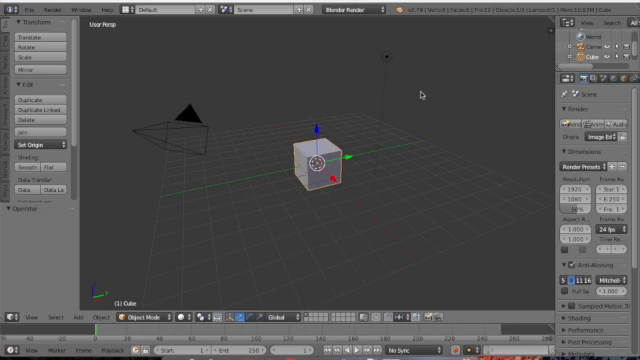
mouse_move(428, 96)
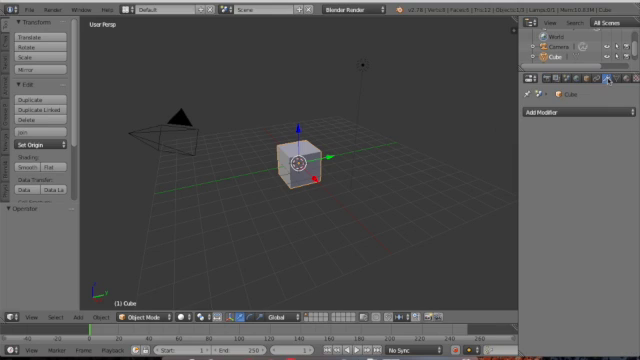
Step: Add an Ocean modifier to the cube to generate the rolling sea surface
left_click(570, 128)
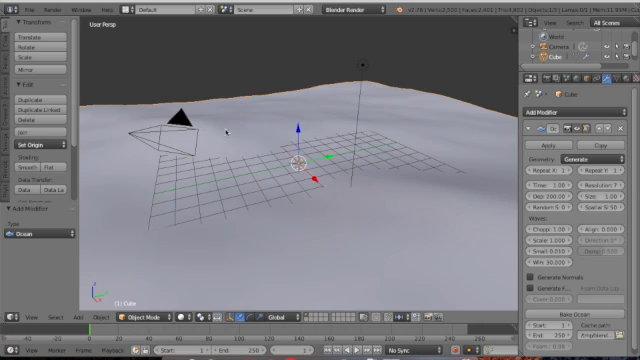
mouse_move(476, 172)
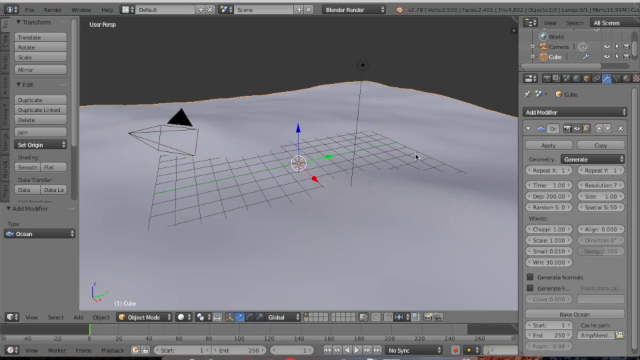
mouse_move(410, 162)
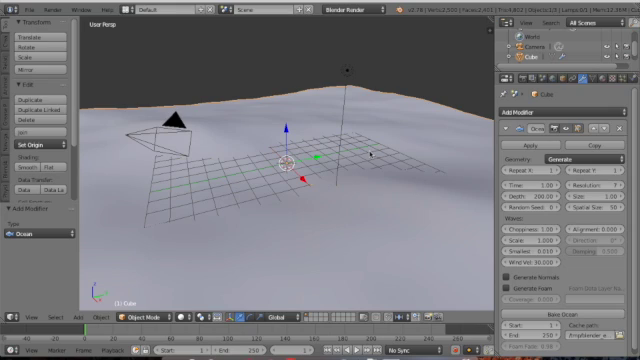
mouse_move(370, 180)
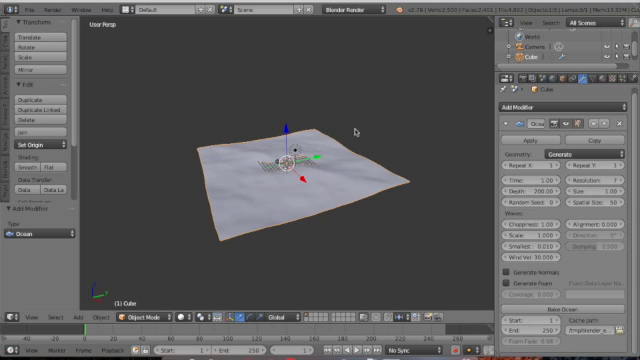
mouse_move(432, 104)
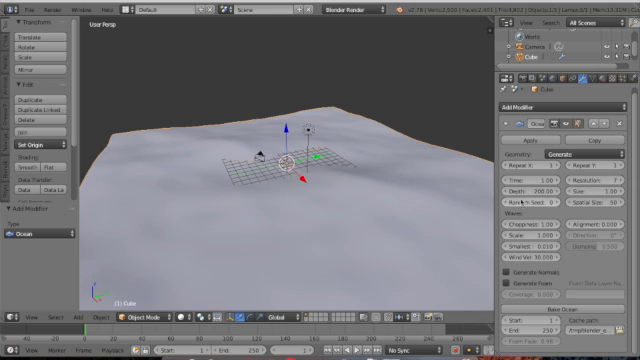
mouse_move(540, 192)
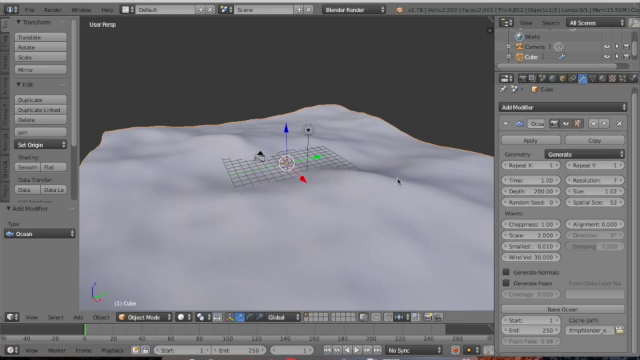
mouse_move(344, 180)
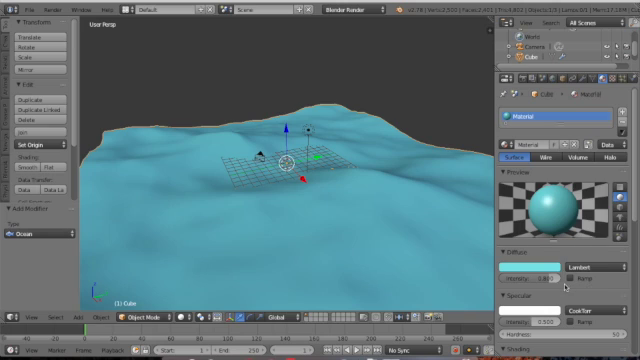
Step: Scroll the Material properties to reach the diffuse color for the blue water material
scroll("down", 3)
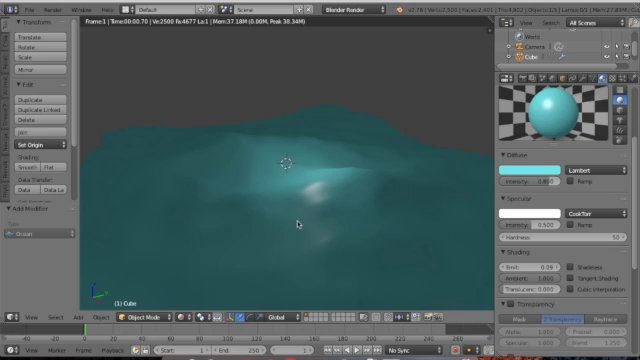
mouse_move(328, 208)
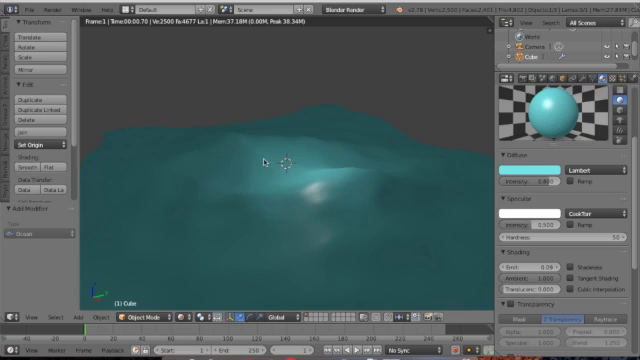
mouse_move(356, 68)
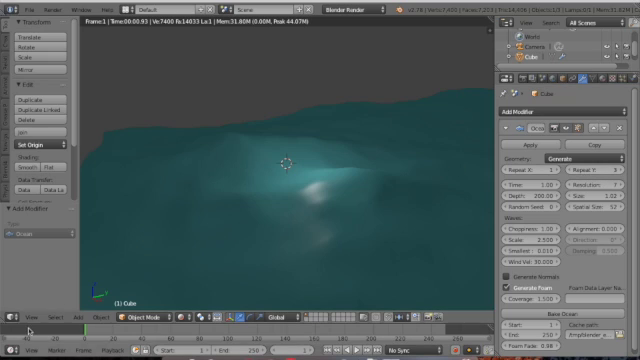
Step: Switch to the camera view and set Viewport Shading to Rendered to preview the lit ocean swell
left_click(20, 316)
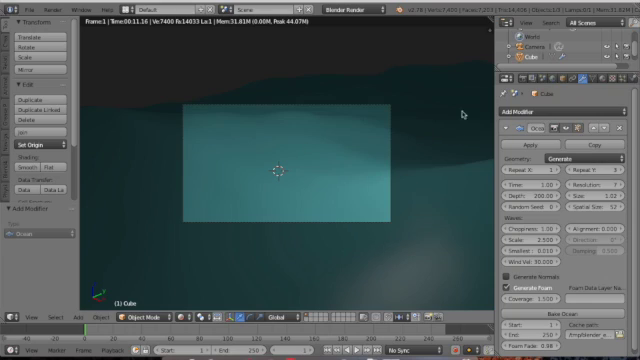
mouse_move(462, 114)
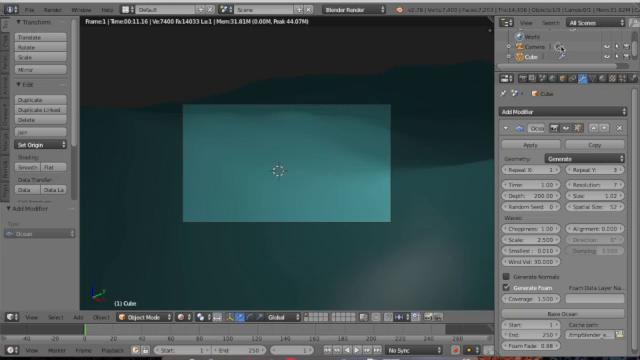
left_click(540, 44)
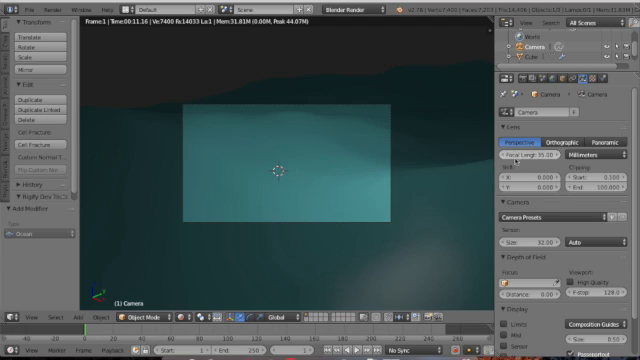
left_click(540, 156)
type("8")
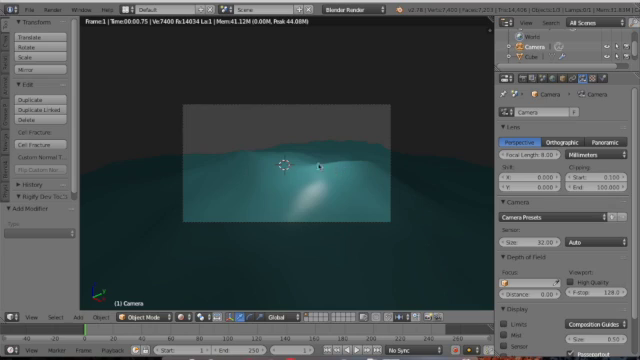
mouse_move(364, 188)
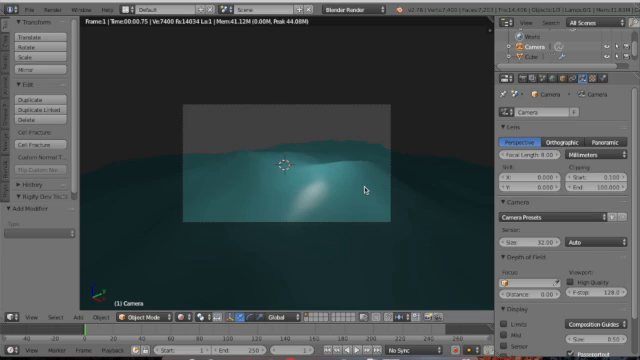
mouse_move(216, 272)
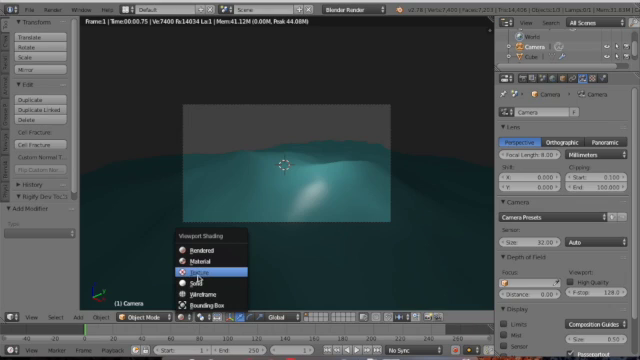
mouse_move(190, 272)
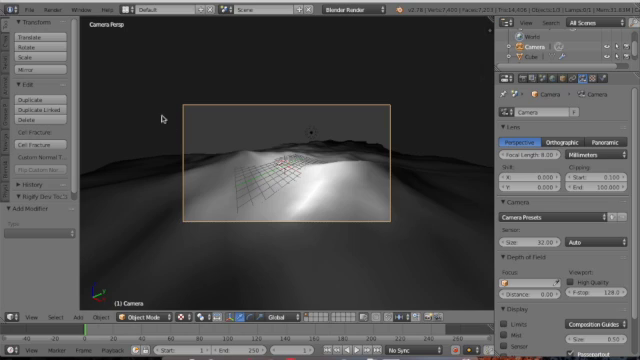
mouse_move(266, 132)
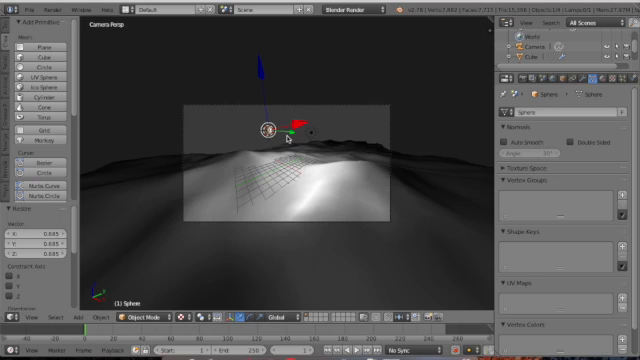
mouse_move(292, 142)
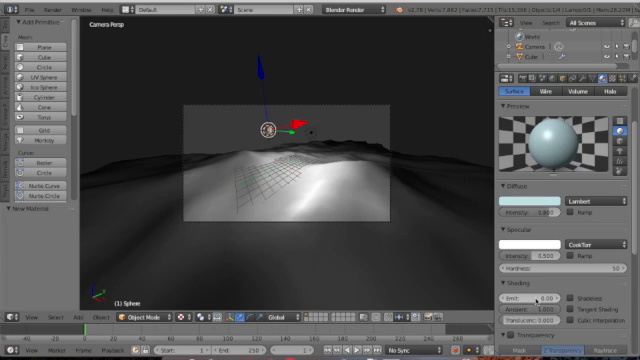
mouse_move(532, 296)
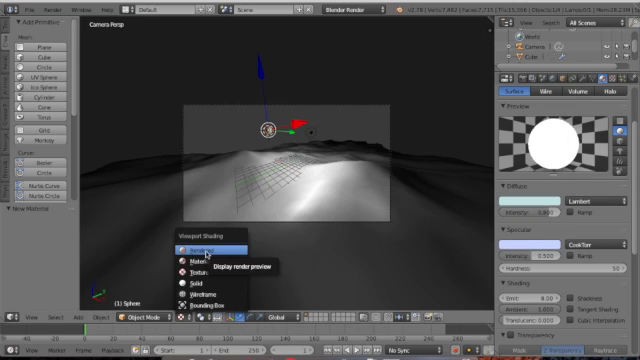
Step: Choose Rendered shading to show the glowing moon above the waves through the camera
left_click(192, 244)
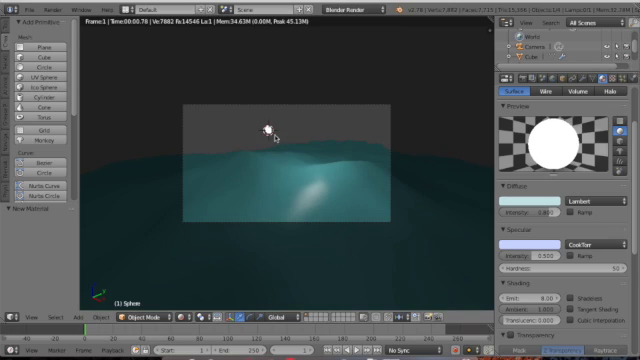
mouse_move(304, 148)
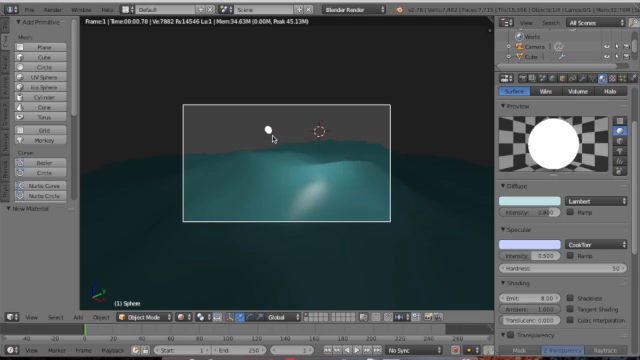
mouse_move(304, 188)
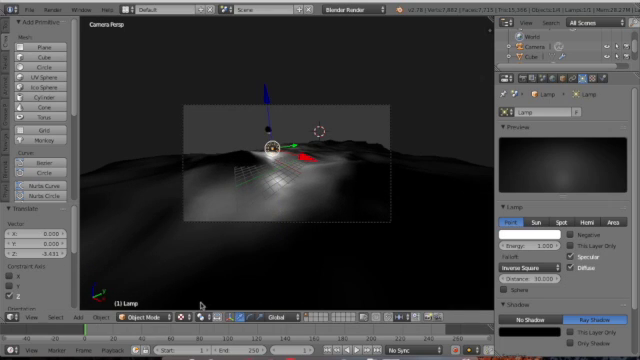
Step: Grab the lamp into a new position above the ocean near the moon
left_click_drag(278, 152, 258, 130)
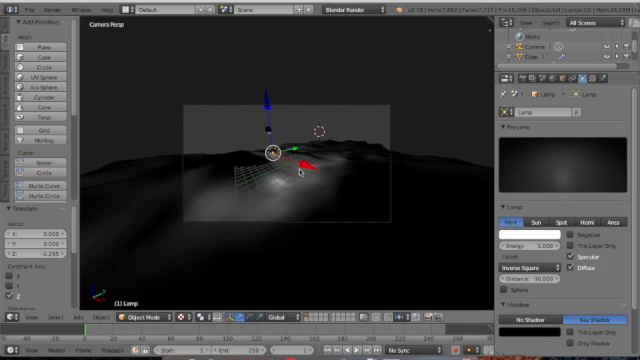
mouse_move(208, 256)
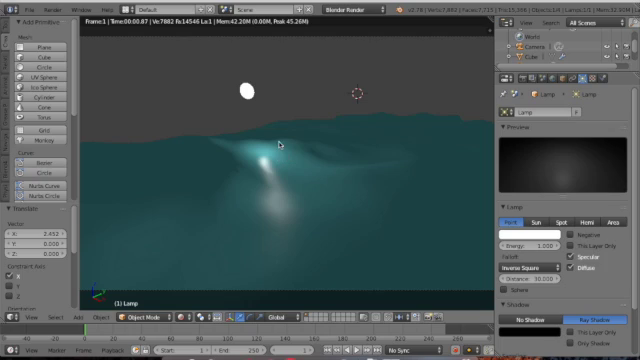
mouse_move(272, 102)
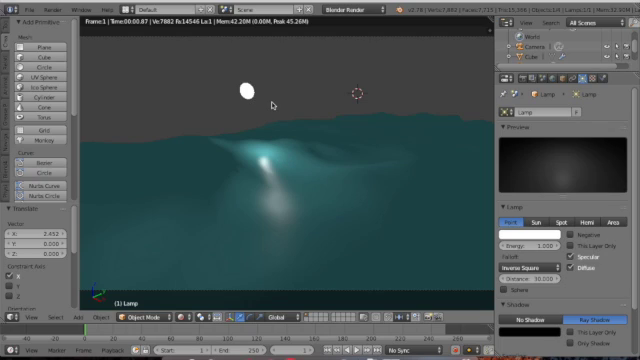
mouse_move(328, 188)
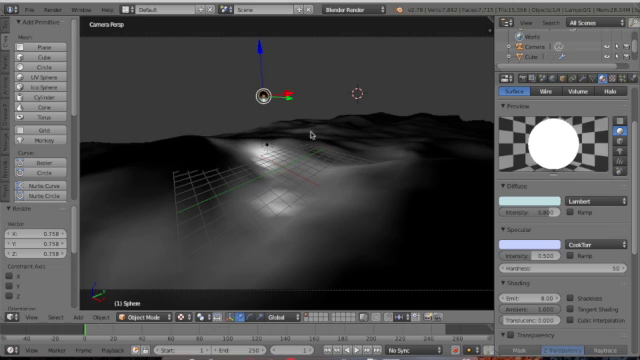
mouse_move(268, 148)
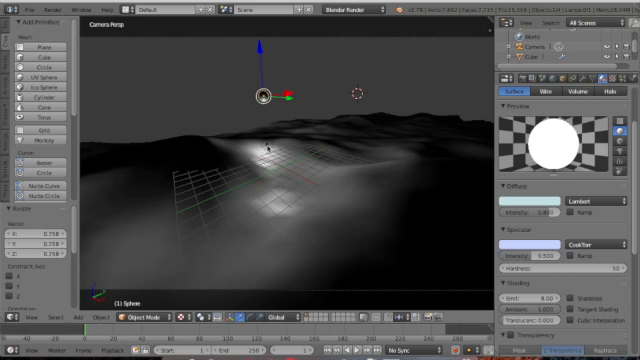
left_click(264, 124)
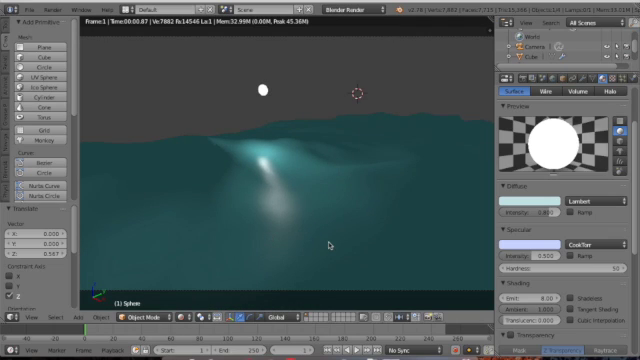
mouse_move(428, 194)
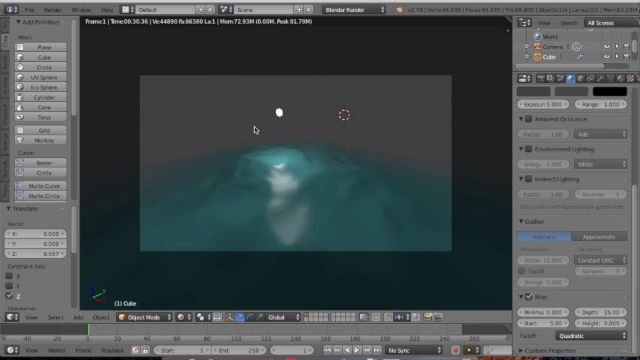
mouse_move(504, 248)
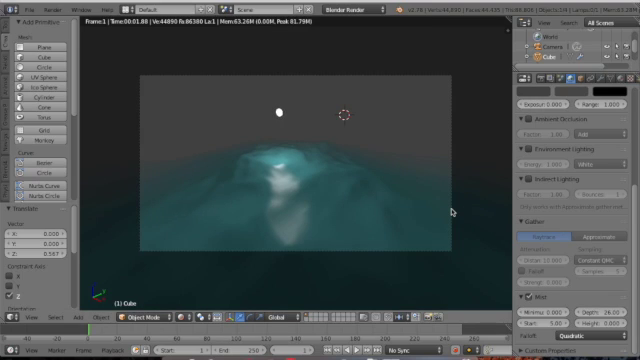
mouse_move(464, 224)
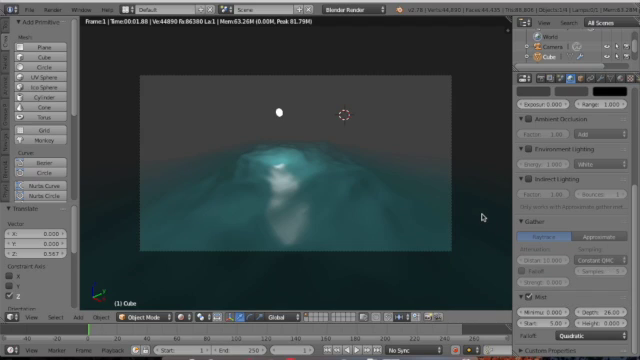
mouse_move(480, 218)
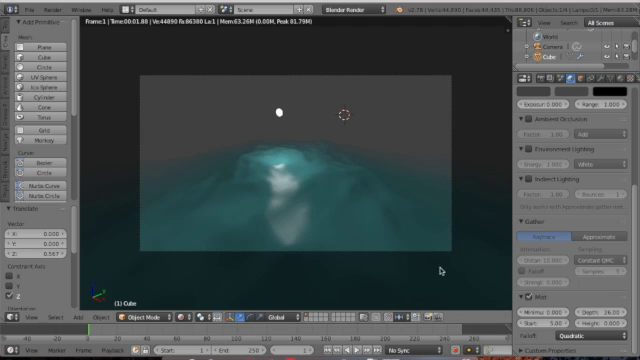
mouse_move(440, 290)
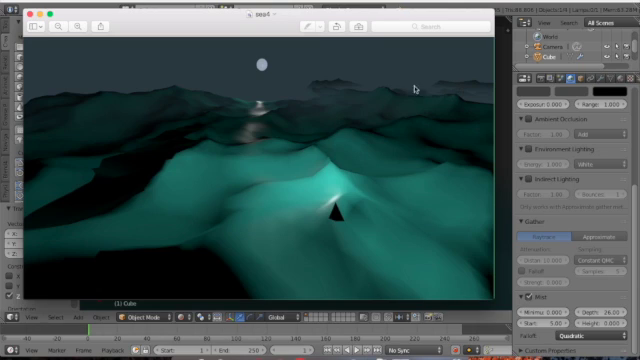
mouse_move(344, 90)
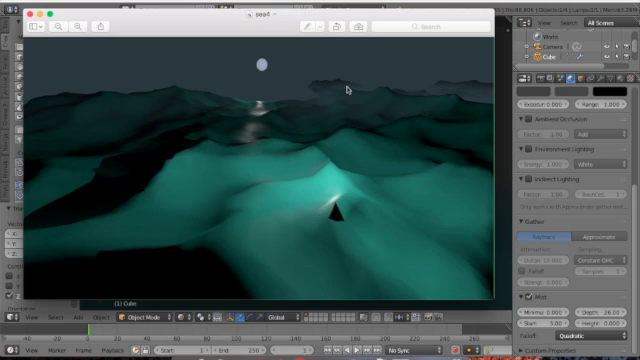
mouse_move(260, 104)
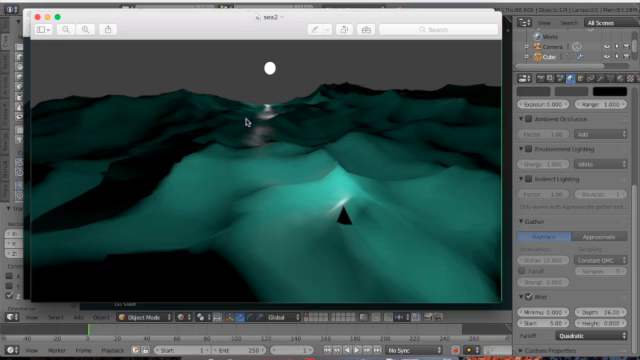
mouse_move(338, 110)
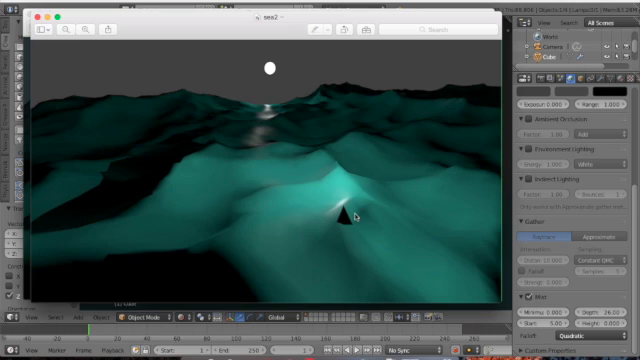
mouse_move(404, 218)
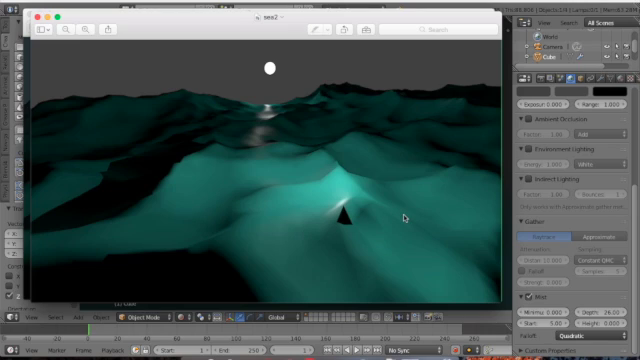